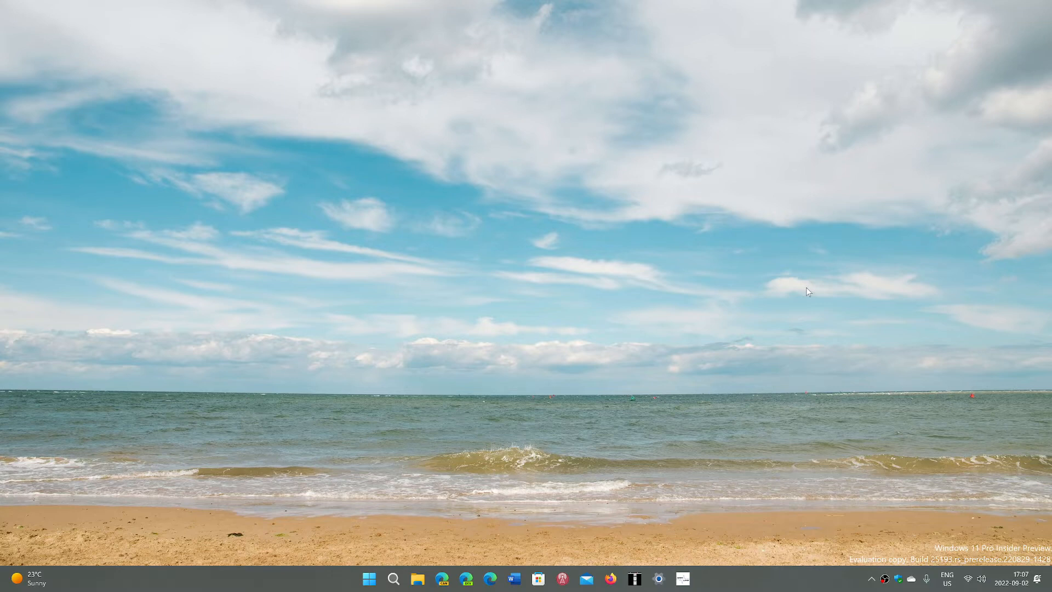
{"action": "mouse_move", "coordinate": [433, 497]}
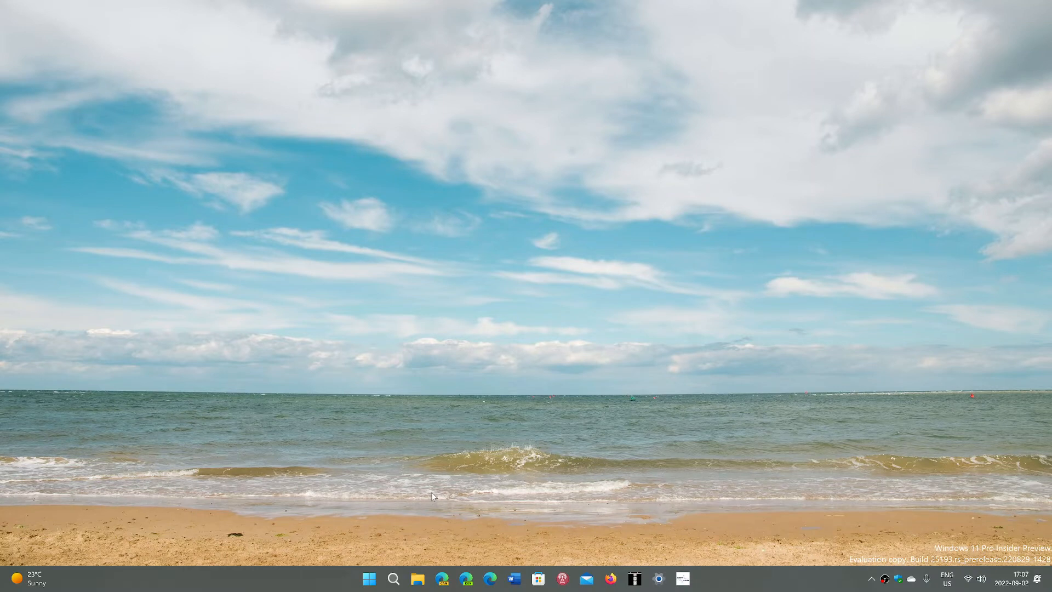
{"action": "mouse_move", "coordinate": [605, 568]}
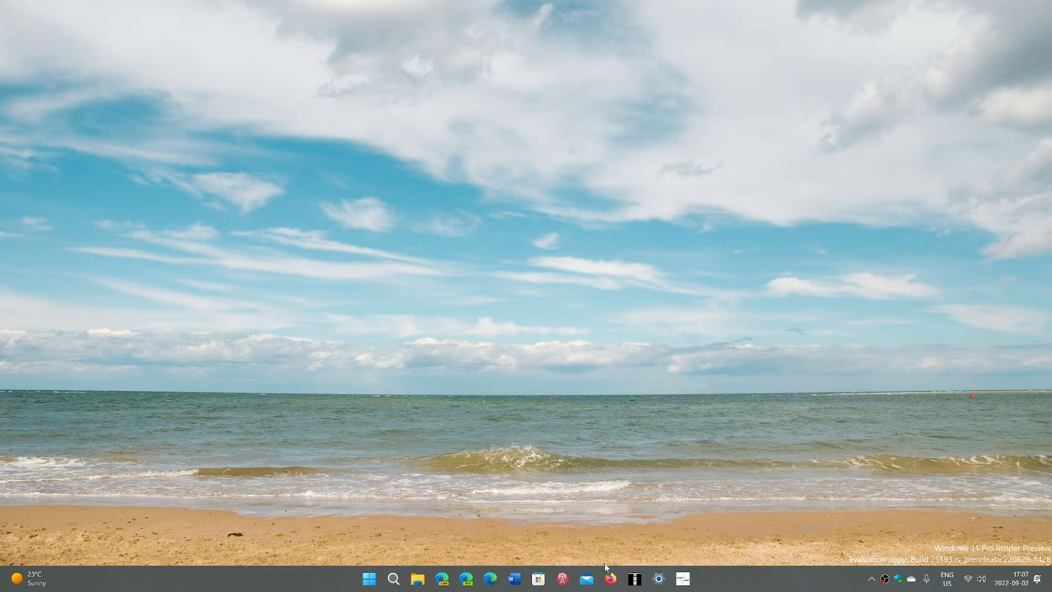
{"action": "mouse_move", "coordinate": [624, 464]}
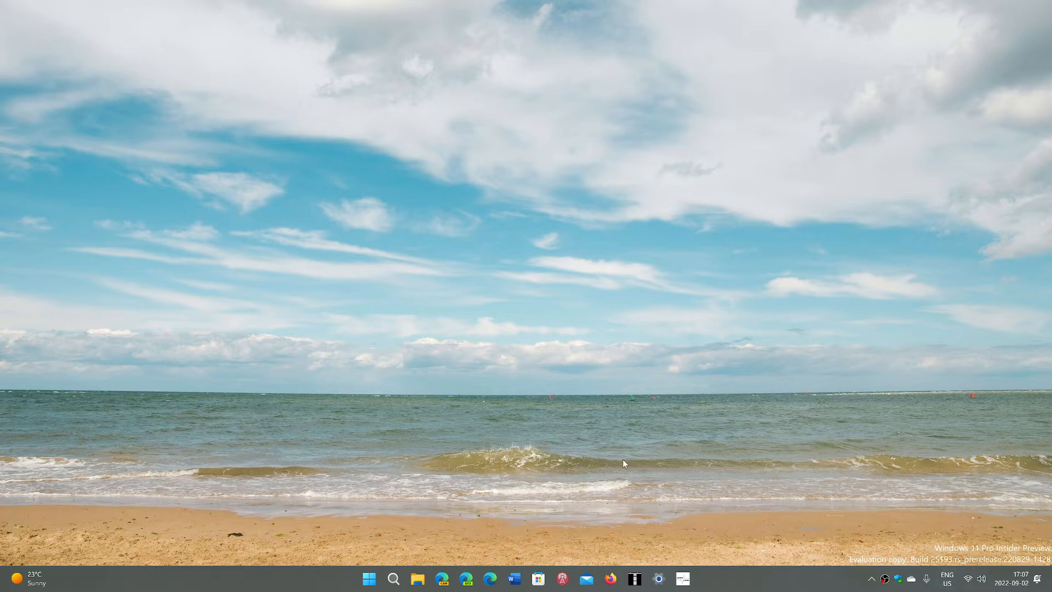
{"action": "mouse_move", "coordinate": [520, 483]}
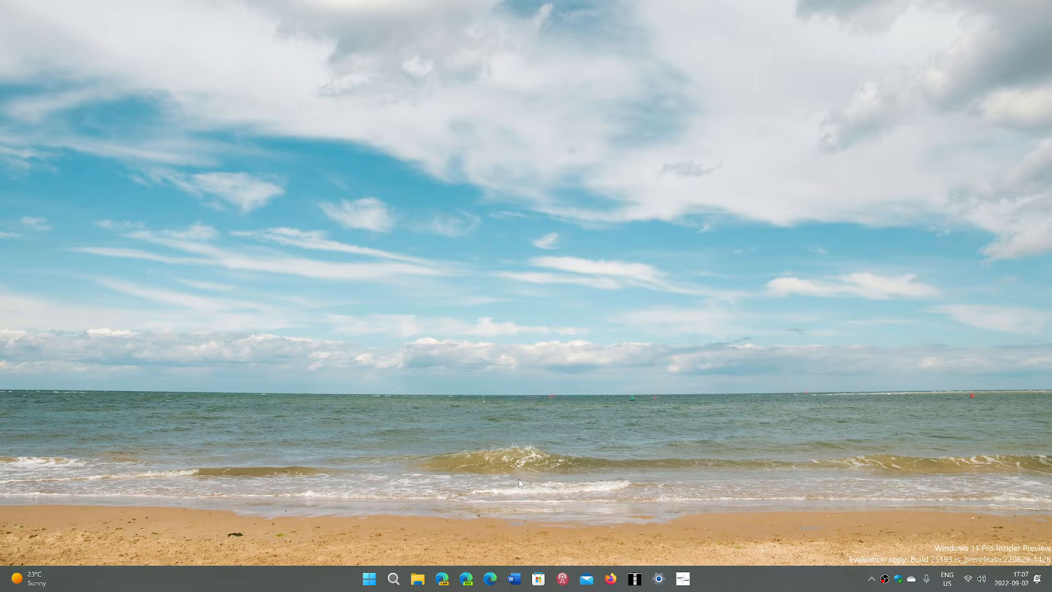
{"action": "mouse_move", "coordinate": [403, 530]}
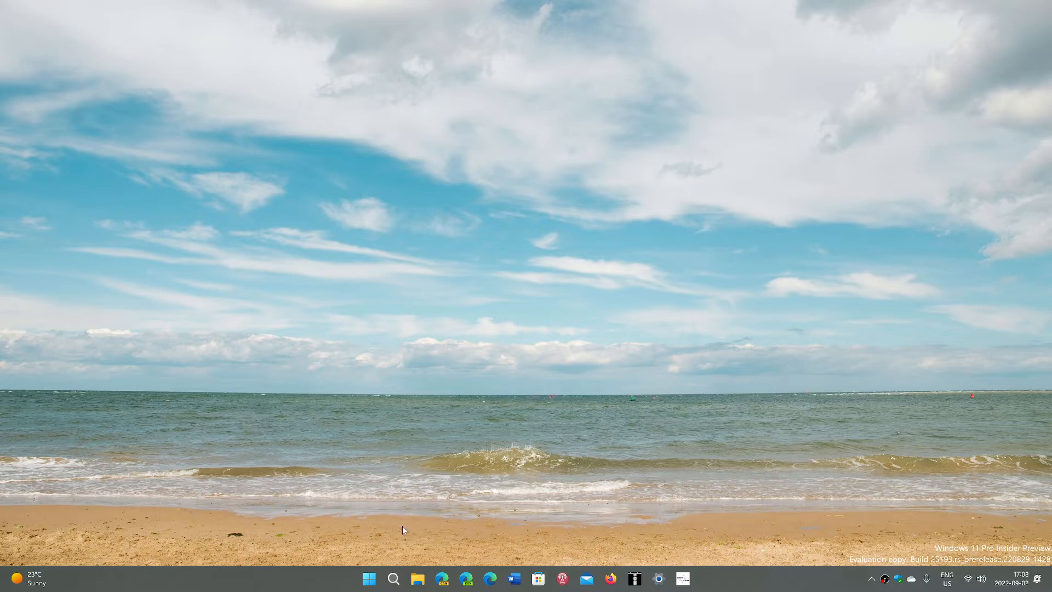
Show the Accounts page with the Microsoft 365 Family subscription details.
{"action": "left_click", "coordinate": [368, 579]}
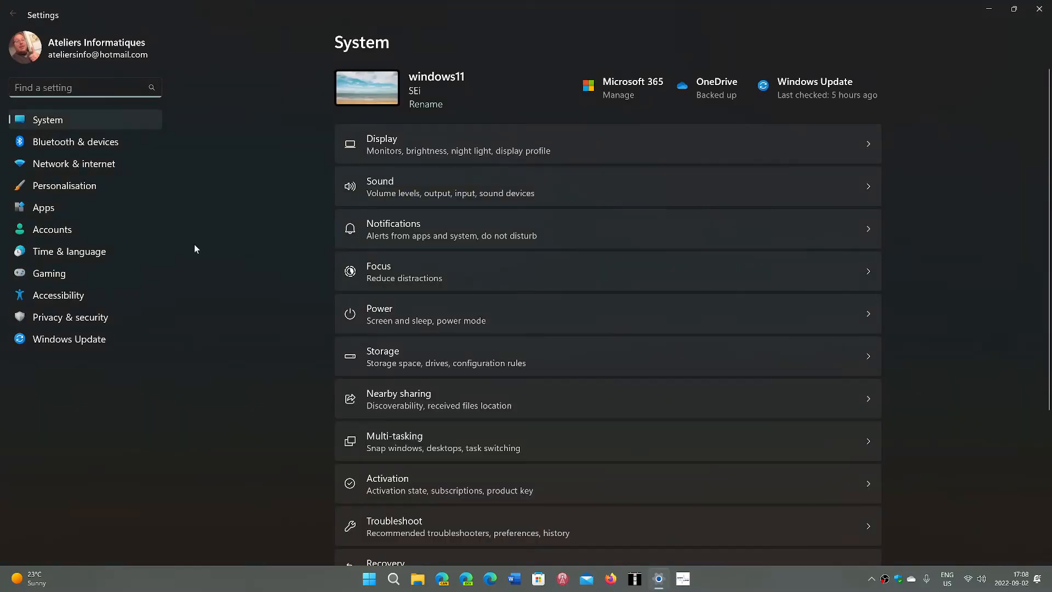
{"action": "left_click", "coordinate": [52, 229]}
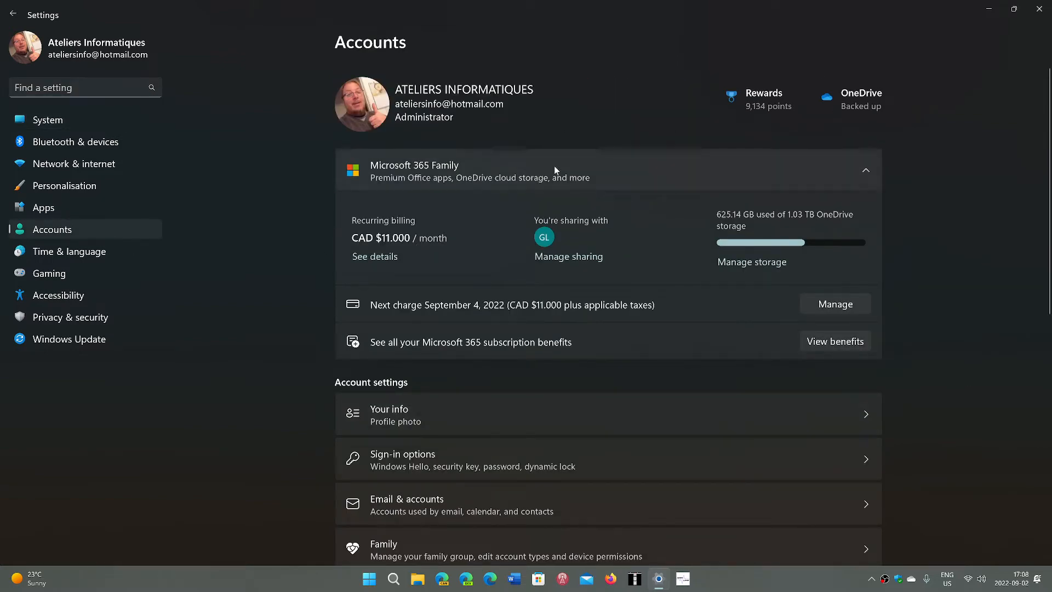
{"action": "mouse_move", "coordinate": [607, 373]}
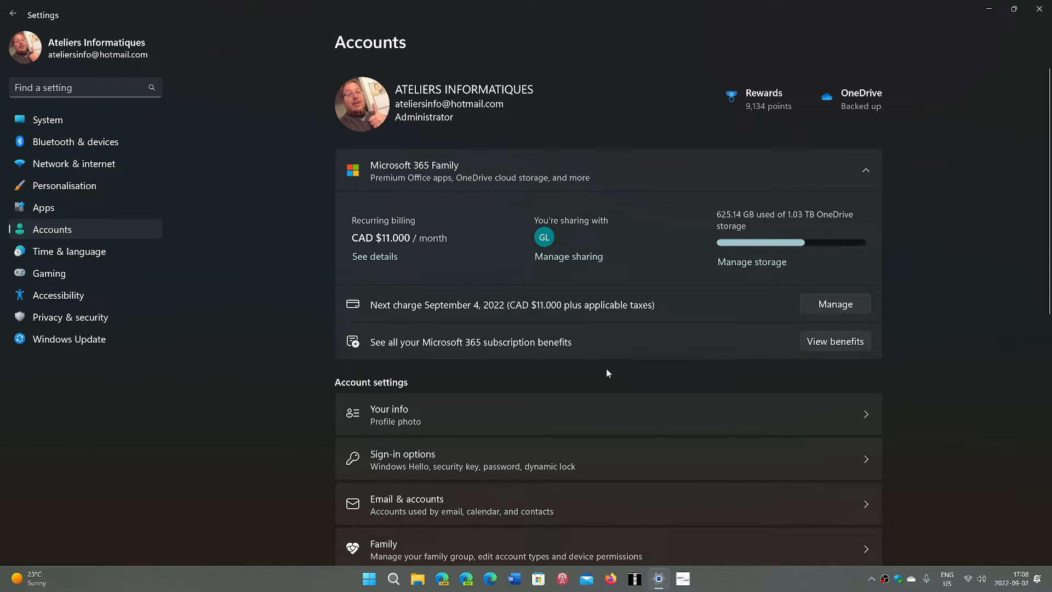
{"action": "mouse_move", "coordinate": [463, 333]}
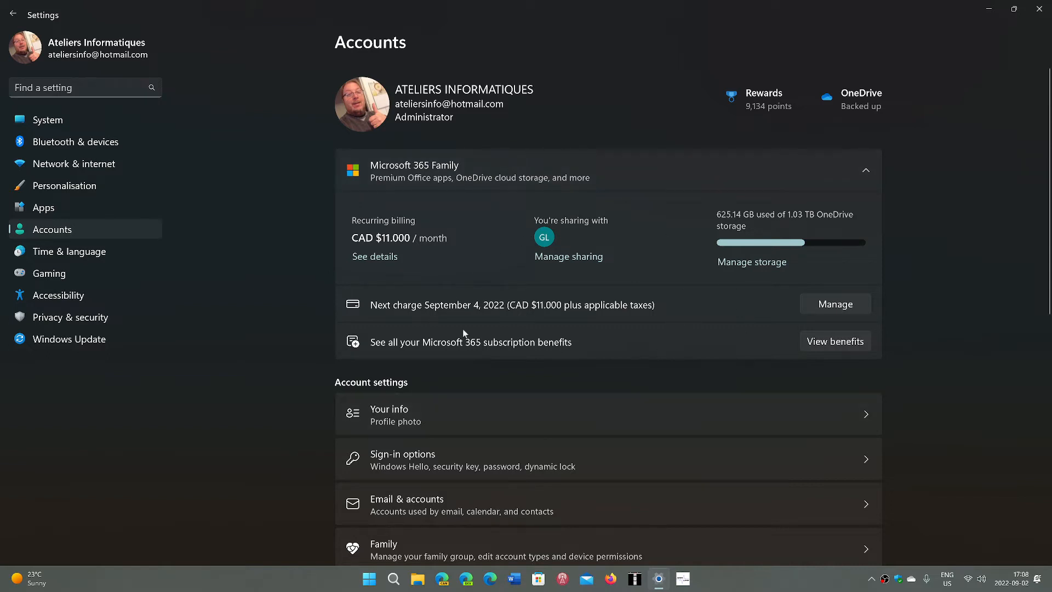
{"action": "mouse_move", "coordinate": [954, 410]}
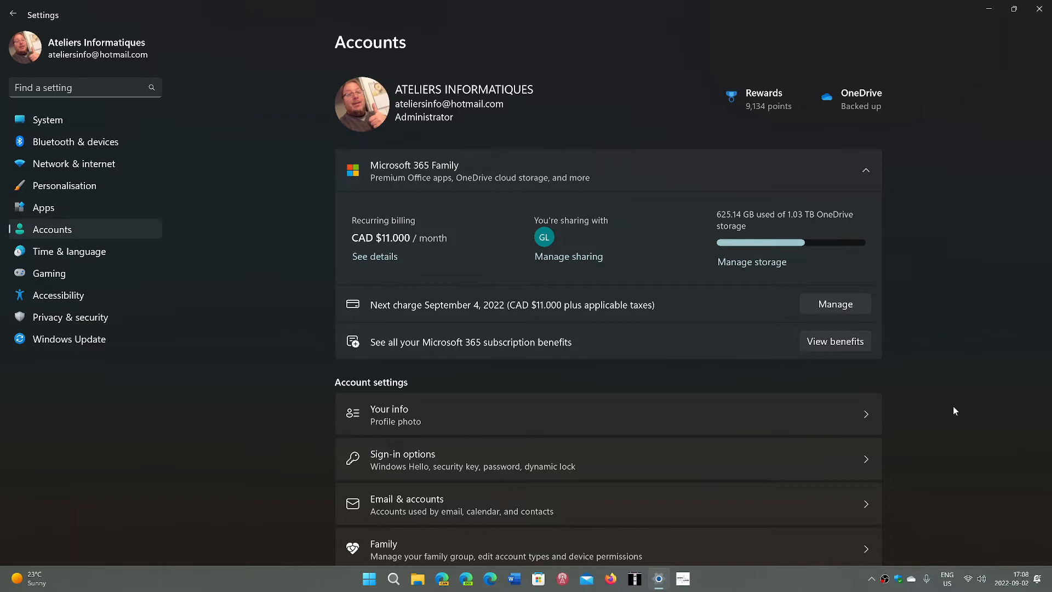
{"action": "mouse_move", "coordinate": [601, 366]}
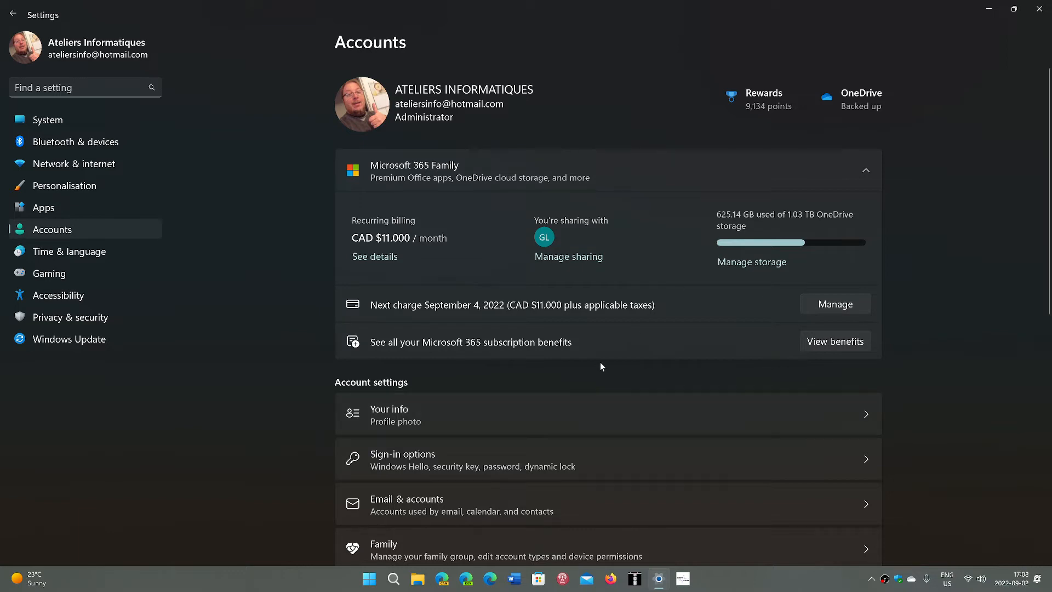
{"action": "mouse_move", "coordinate": [954, 343]}
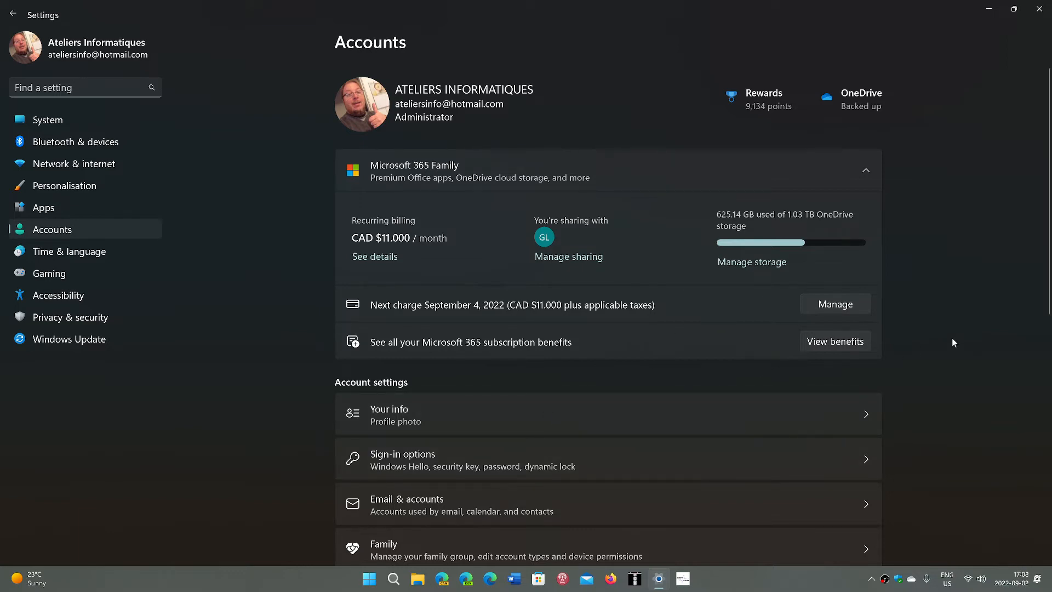
{"action": "mouse_move", "coordinate": [974, 204]}
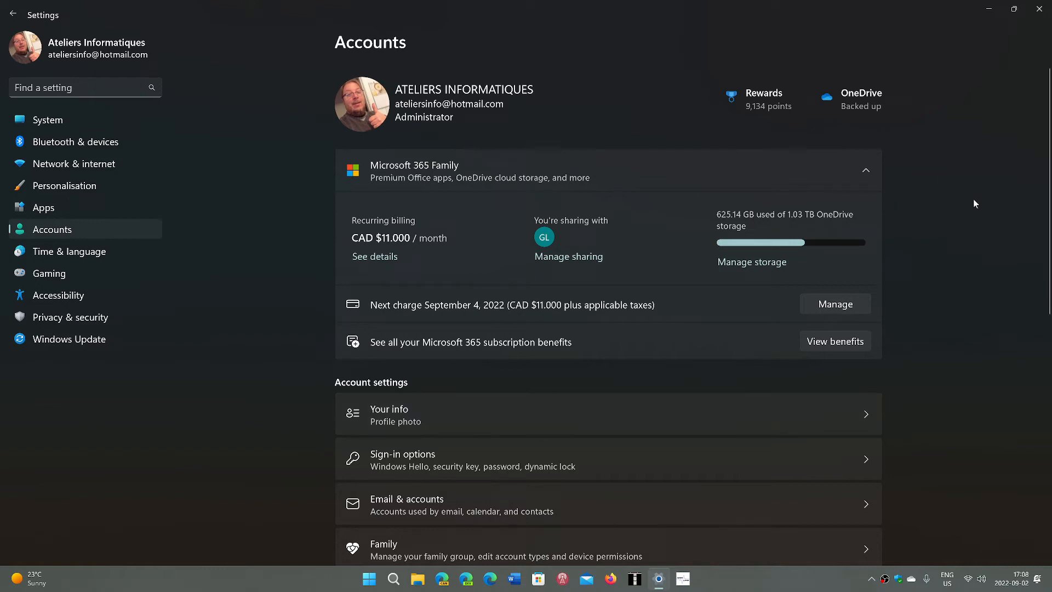
{"action": "mouse_move", "coordinate": [1033, 32]}
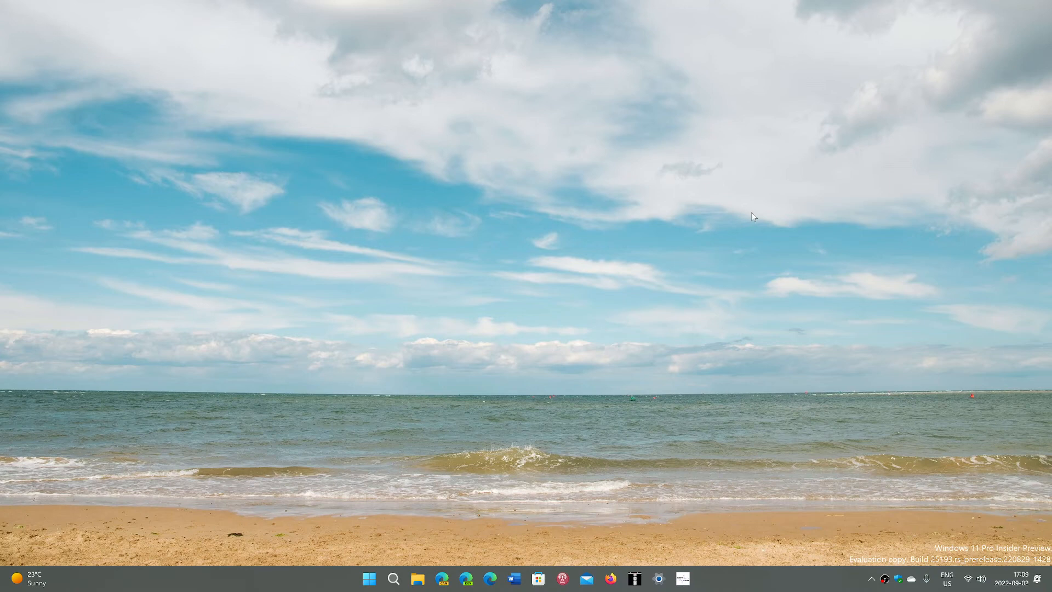
{"action": "mouse_move", "coordinate": [355, 546]}
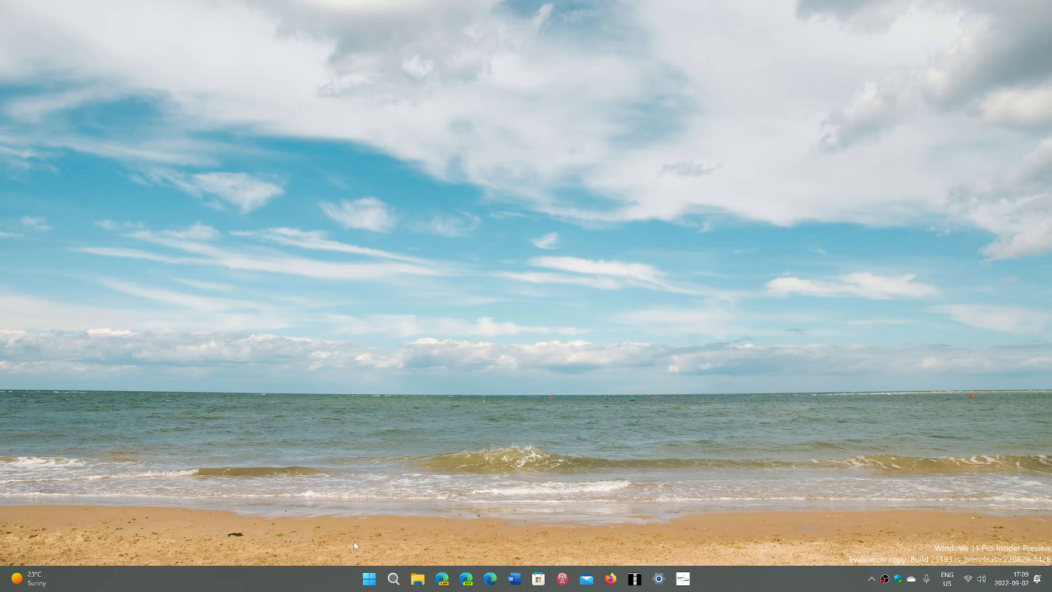
Bring up the Start menu with its pinned apps over the desktop.
{"action": "left_click", "coordinate": [369, 578]}
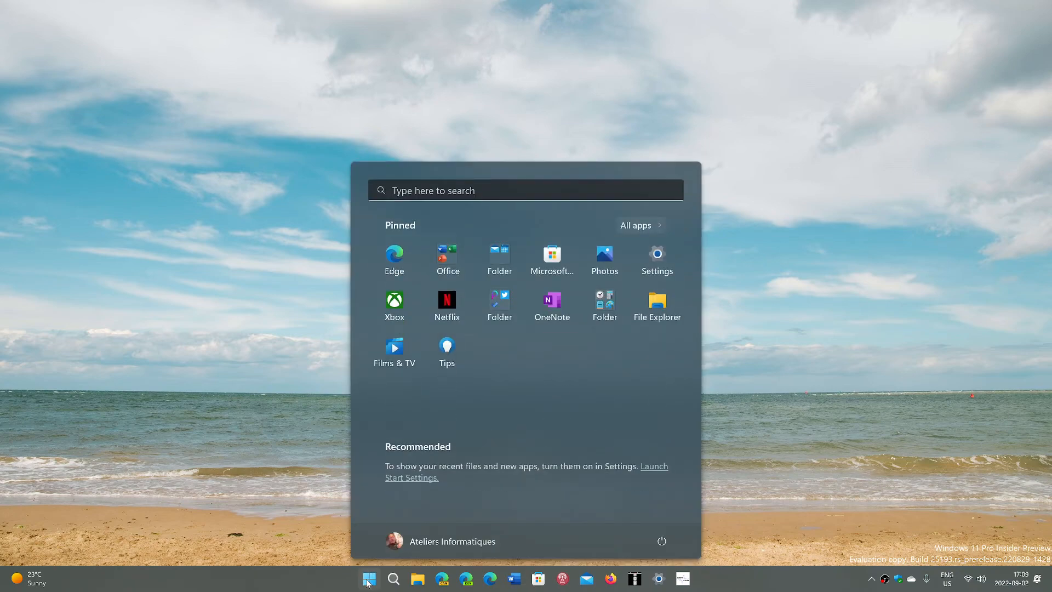
{"action": "mouse_move", "coordinate": [807, 393]}
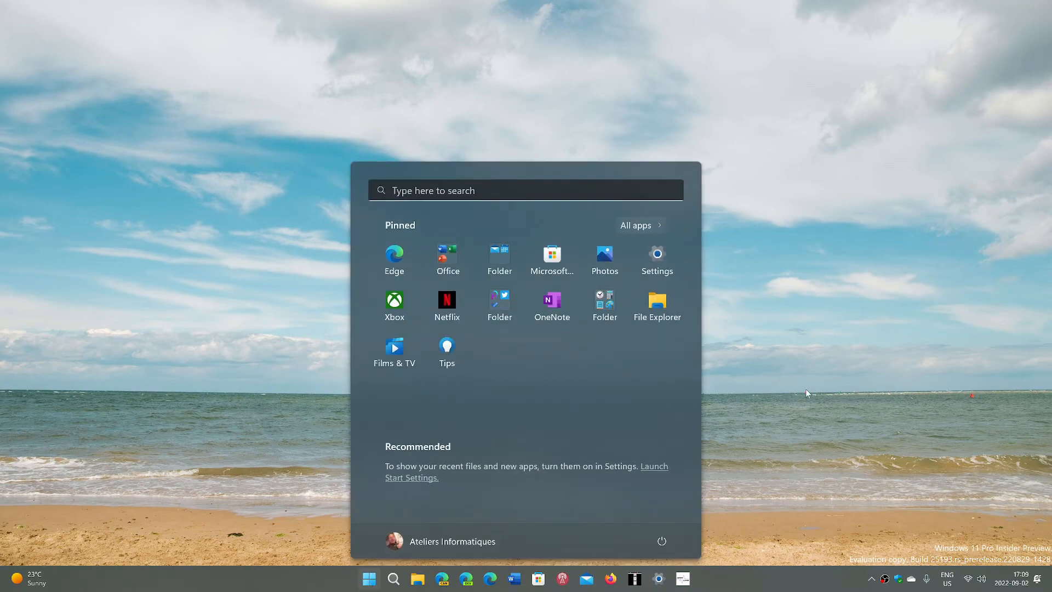